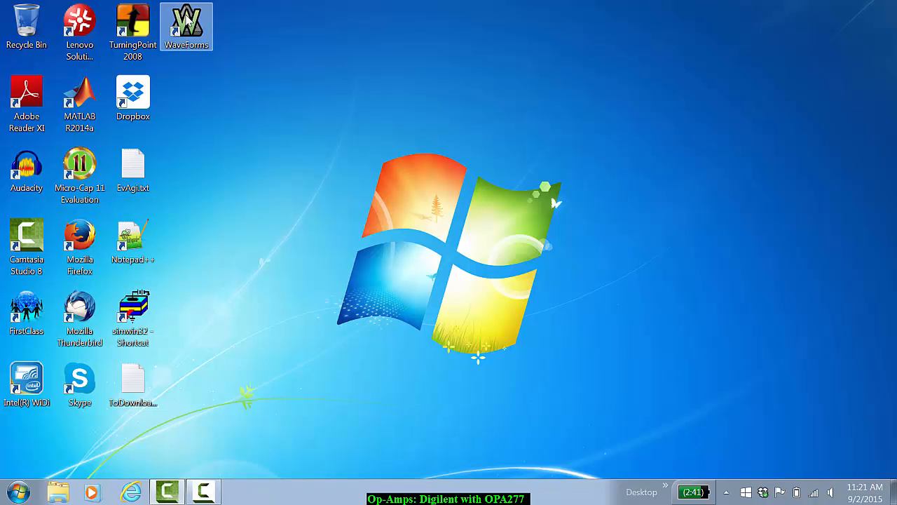
# - Launch WaveForms from the desktop shortcut and open the Scope instrument
pyautogui.doubleClick(186, 26)
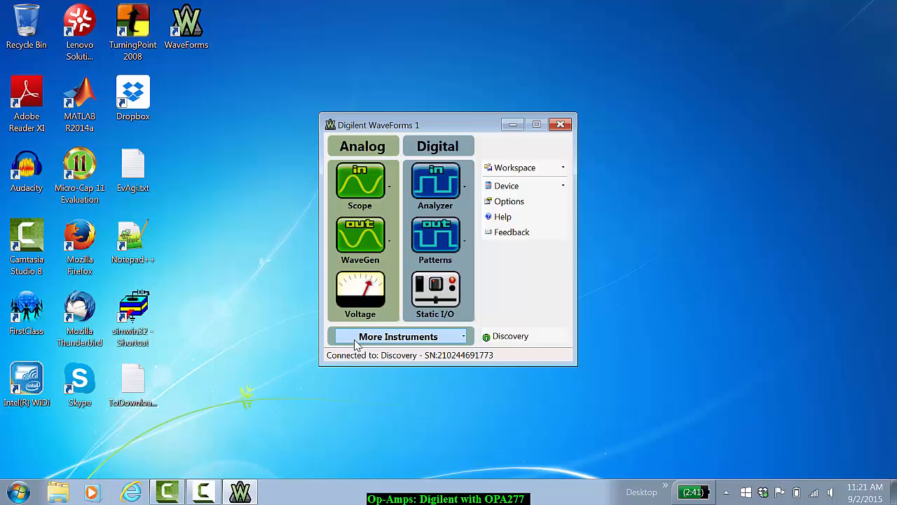
pyautogui.moveTo(410, 218)
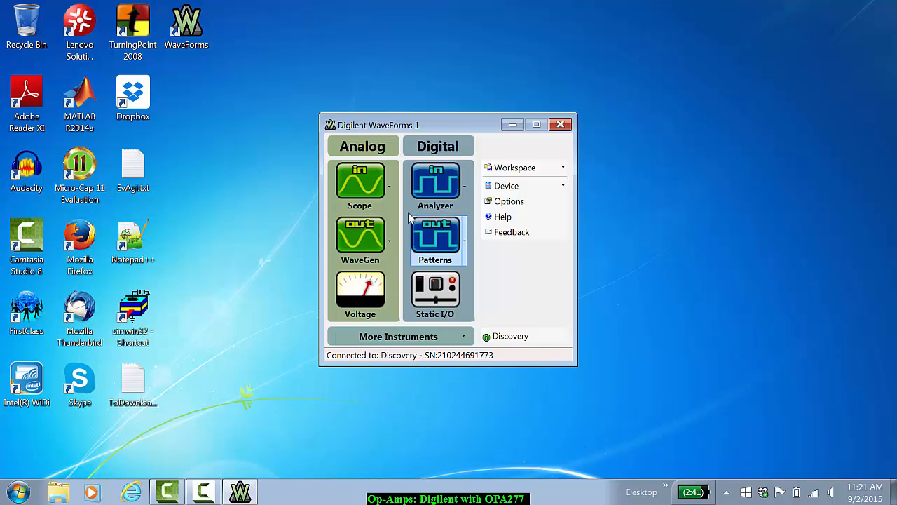
pyautogui.click(361, 175)
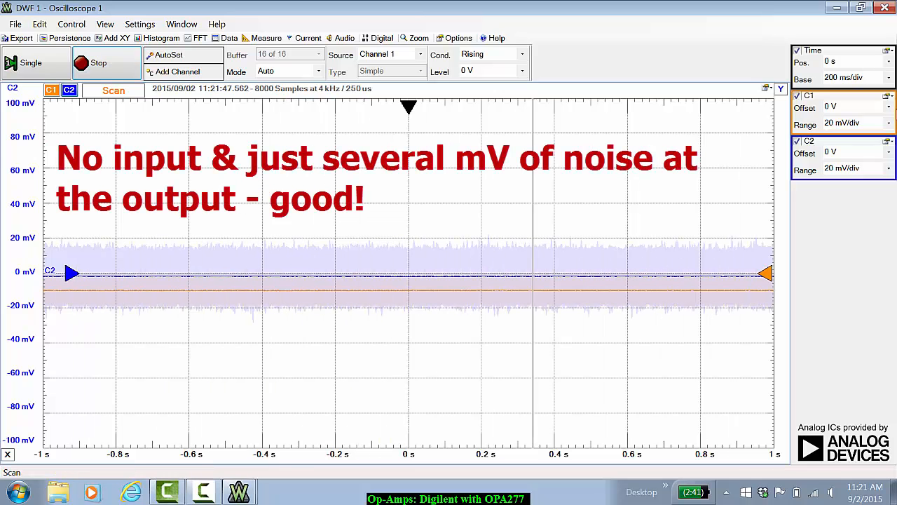
# - Set both scope channels, C1 and C2, to 100 mV/div
pyautogui.click(888, 122)
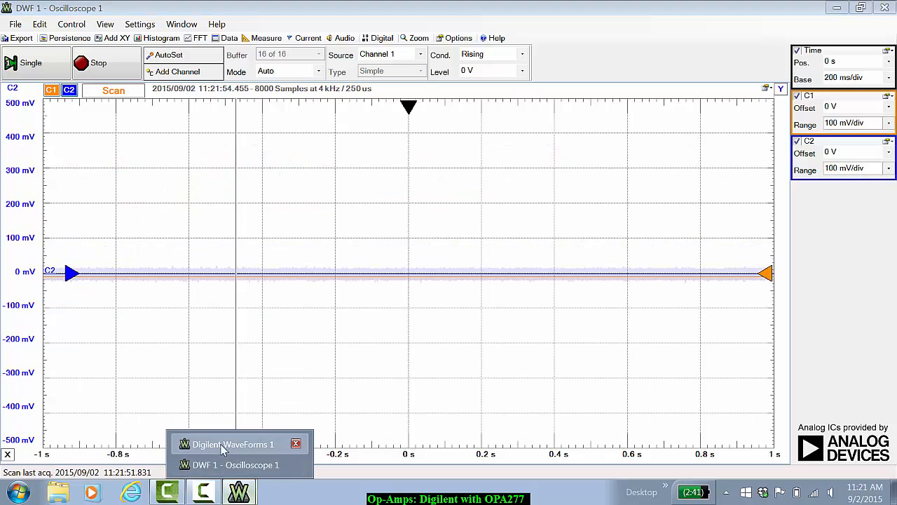
# - Open the waveform generator and select a Sine waveform
pyautogui.click(233, 444)
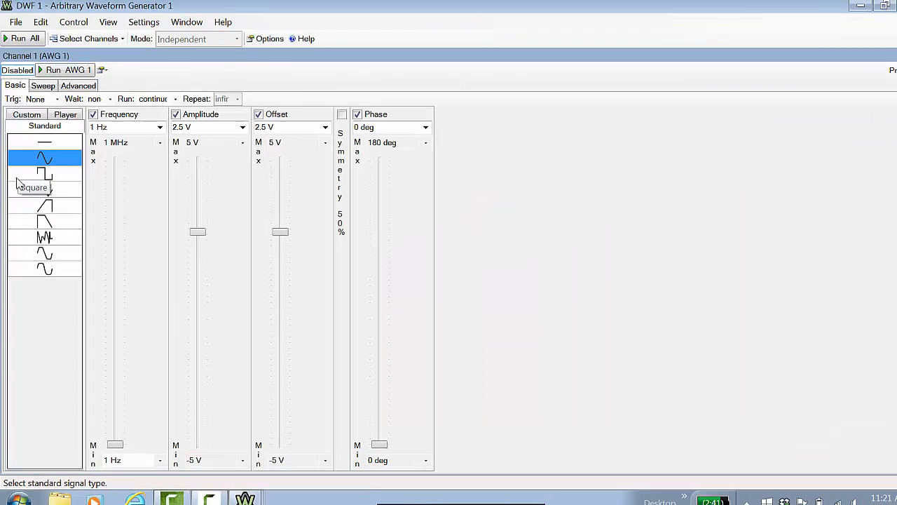
pyautogui.click(65, 69)
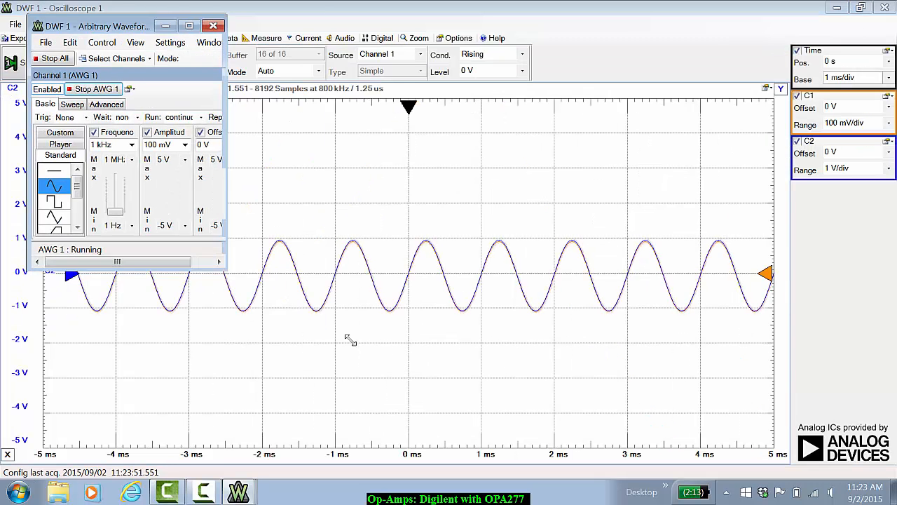
# - Set the AWG frequency to 10 kHz and the scope time base to 10 µs/div
pyautogui.click(132, 144)
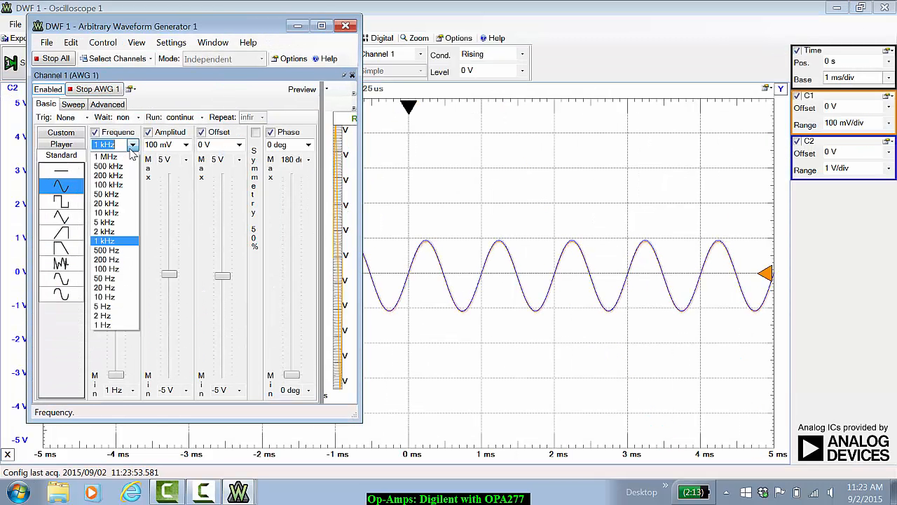
pyautogui.moveTo(105, 203)
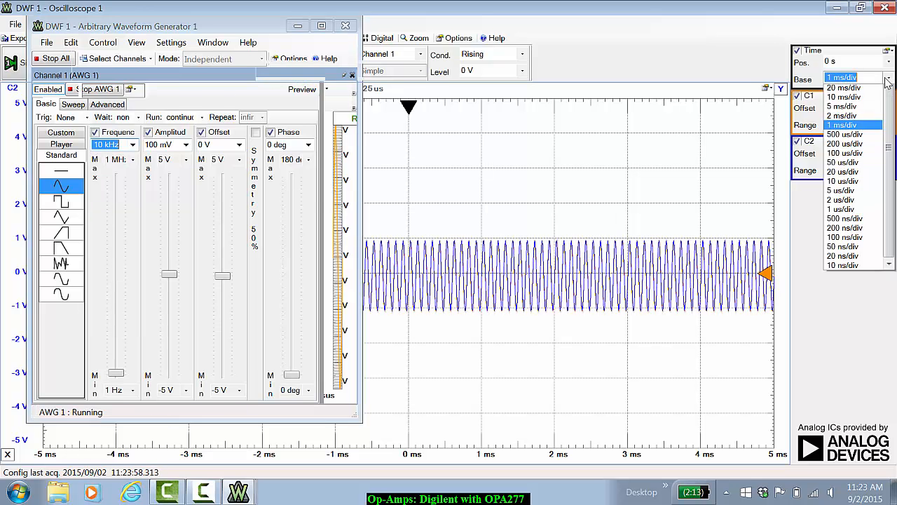
pyautogui.click(844, 153)
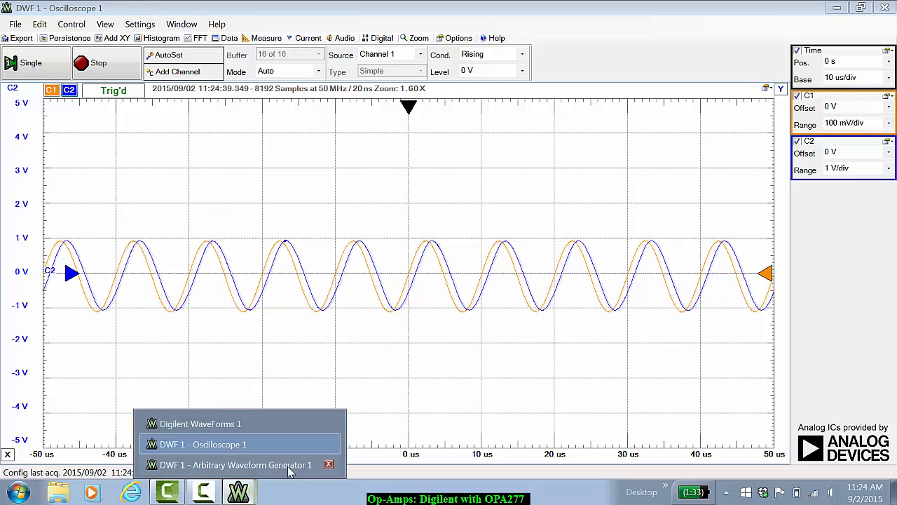
# - Return the scope to 1 ms/div and raise the AWG amplitude to 1 V
pyautogui.click(234, 464)
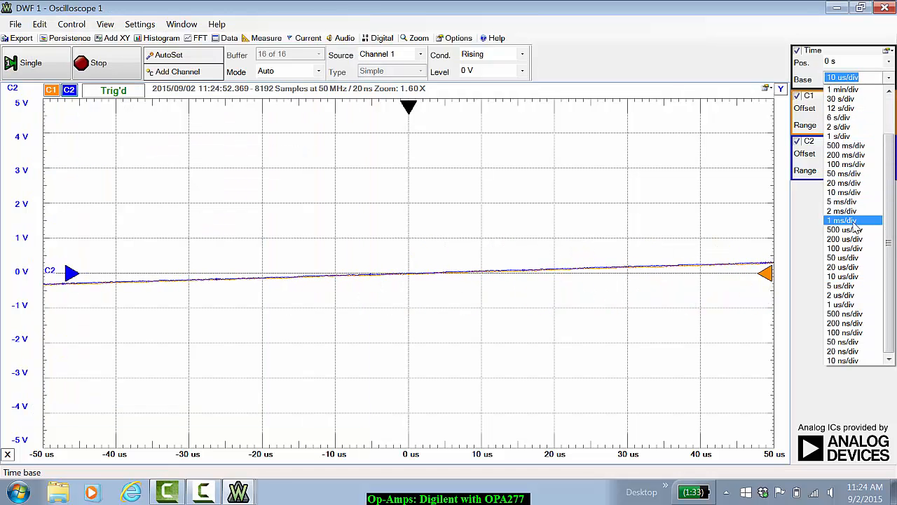
pyautogui.click(841, 220)
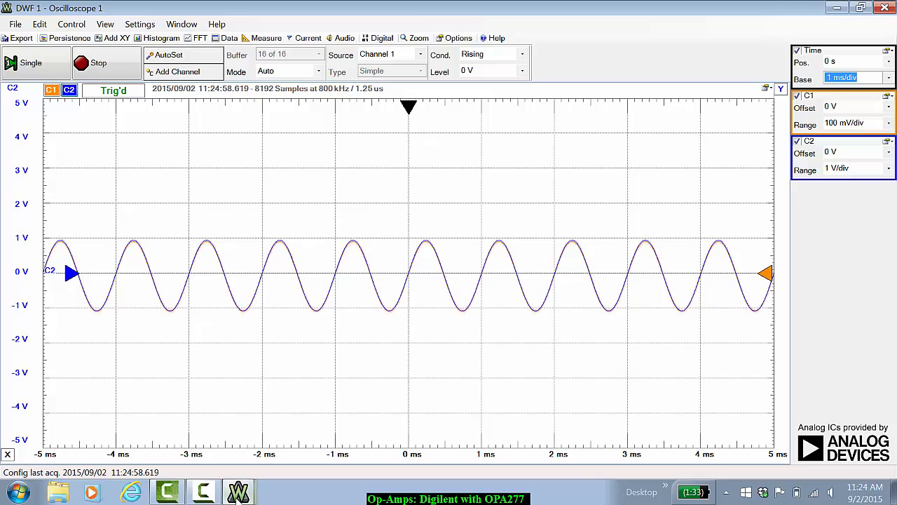
pyautogui.click(186, 144)
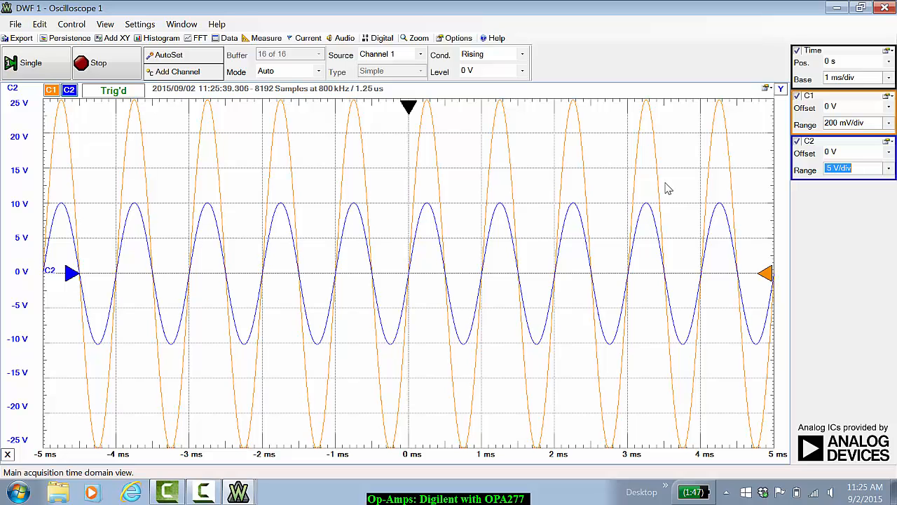
pyautogui.moveTo(396, 433)
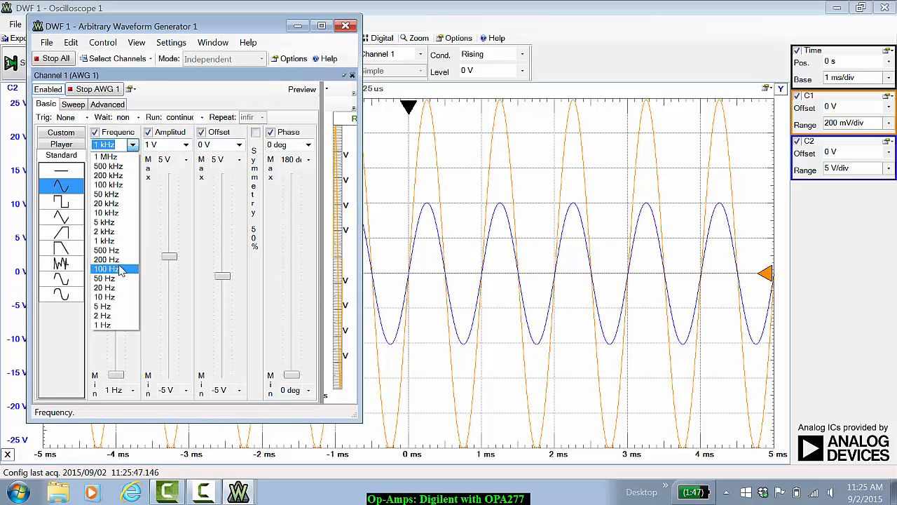
# - Move the AWG from 100 Hz to a higher frequency and set C2 to 1 V/div
pyautogui.click(106, 269)
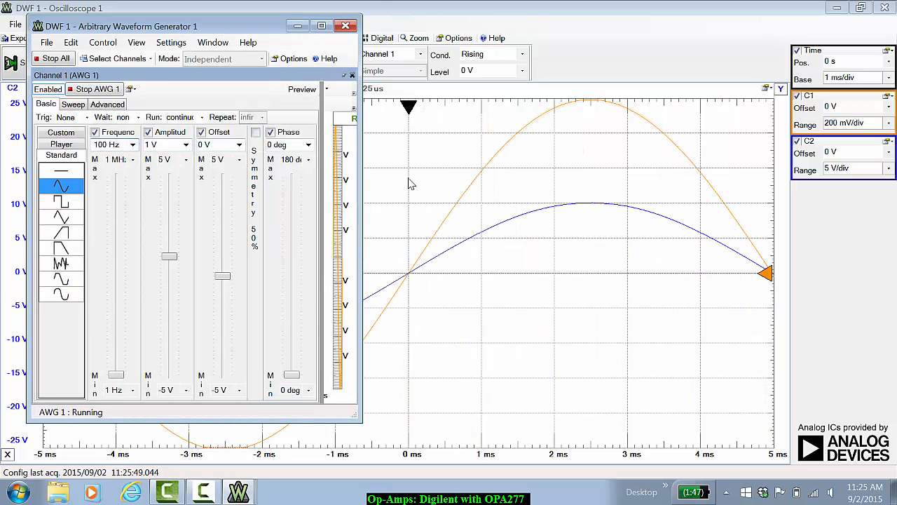
pyautogui.click(132, 144)
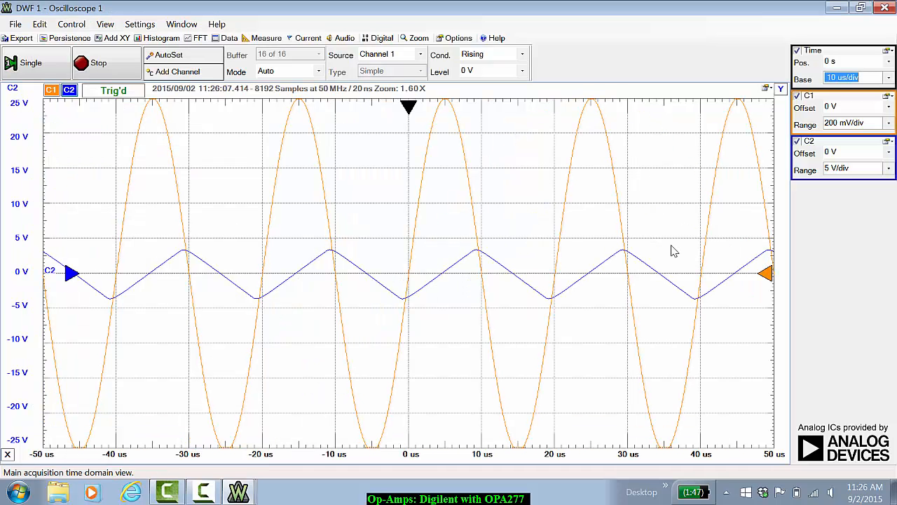
pyautogui.click(51, 90)
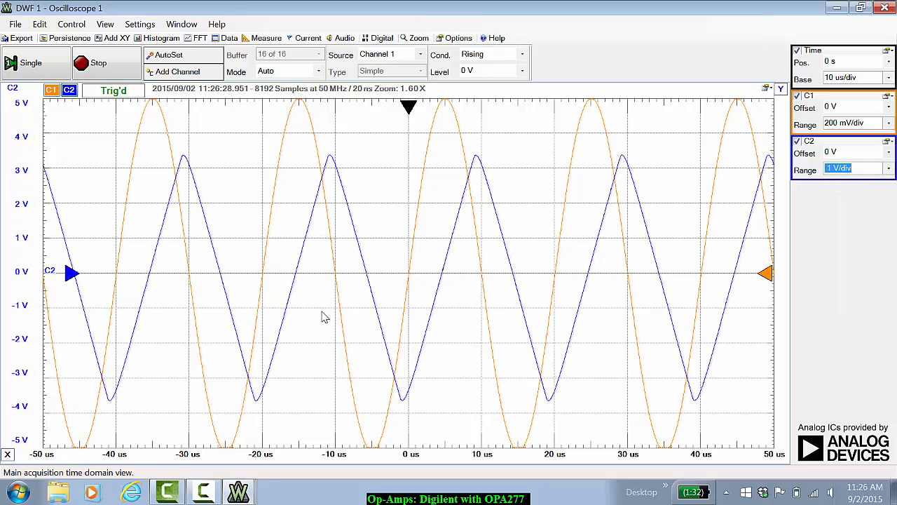
# - Lower the 50 kHz generator amplitude to 100 mV
pyautogui.click(238, 491)
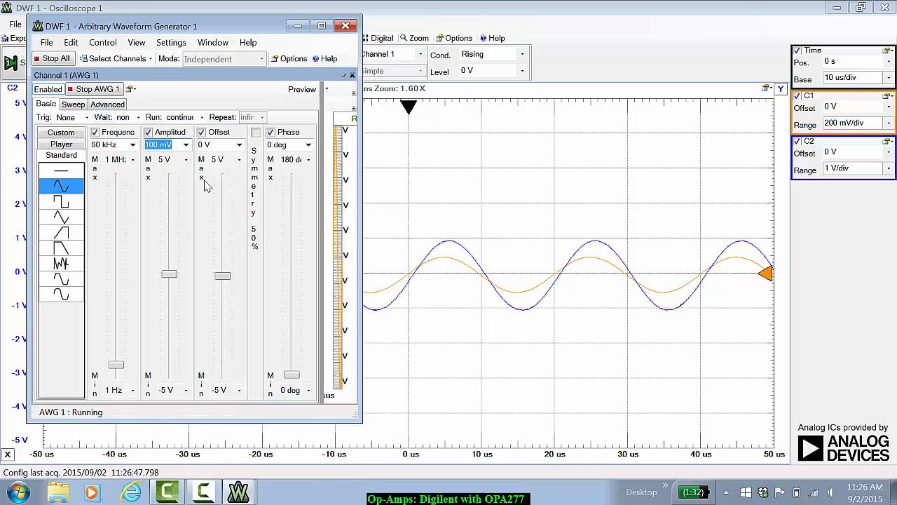
pyautogui.click(186, 145)
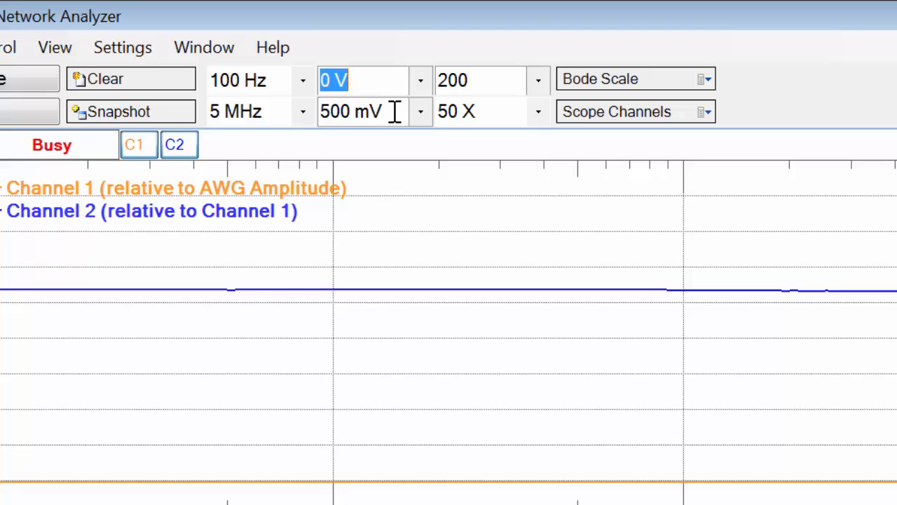
# - Choose a 100 mV sweep amplitude in the Network Analyzer
pyautogui.click(361, 111)
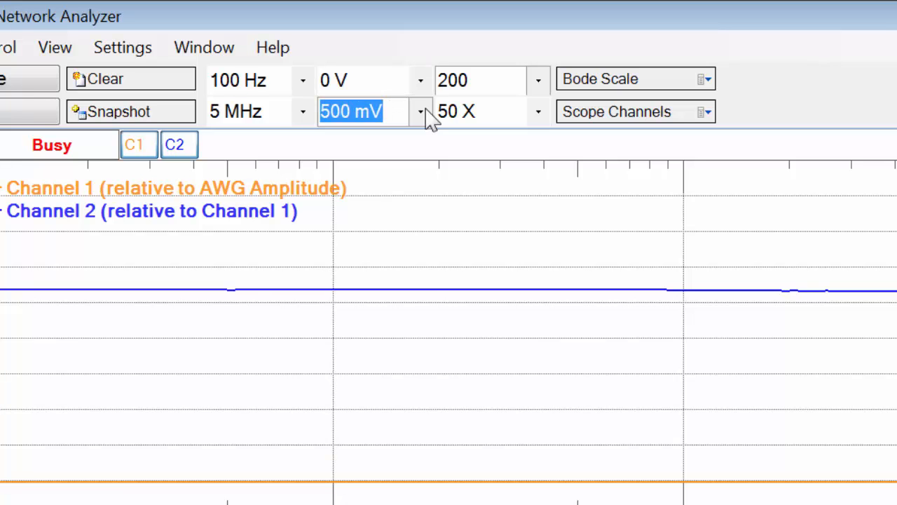
pyautogui.click(420, 112)
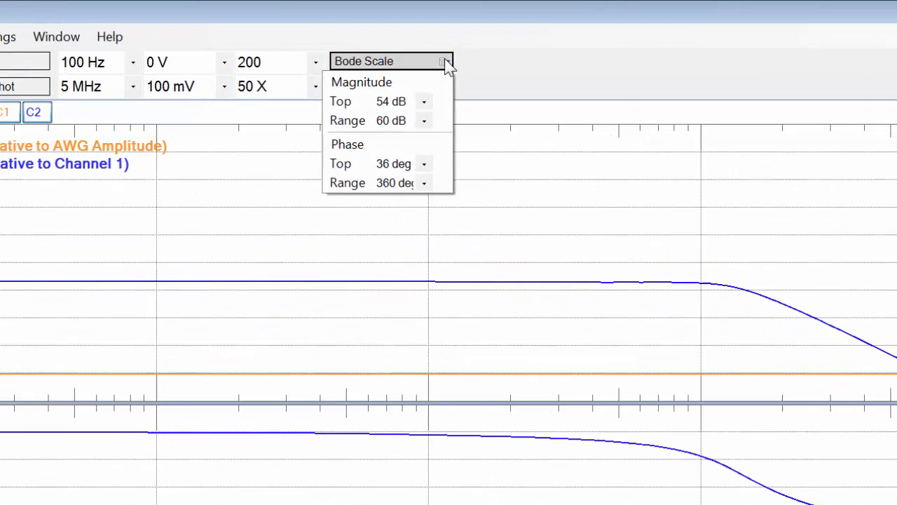
# - Set the Bode Magnitude Range to 40 dB and Magnitude Top to 30 dB
pyautogui.click(424, 120)
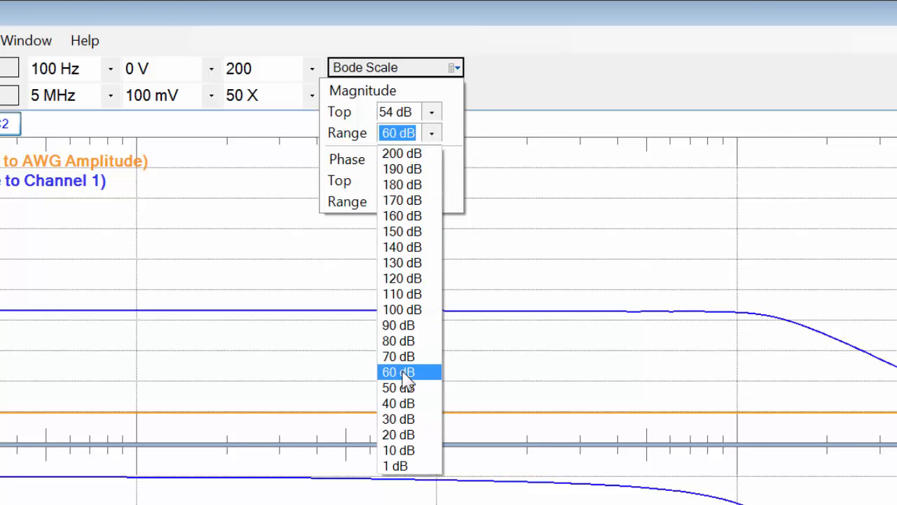
pyautogui.click(397, 402)
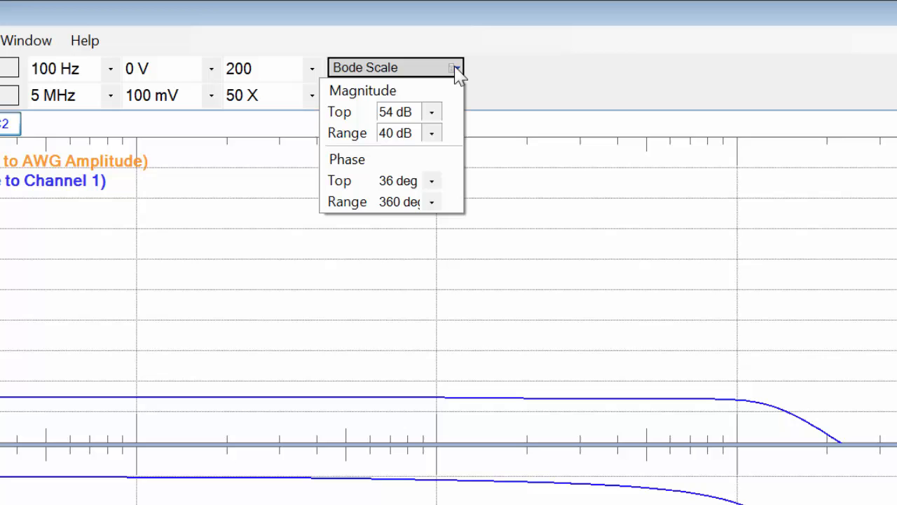
pyautogui.click(432, 112)
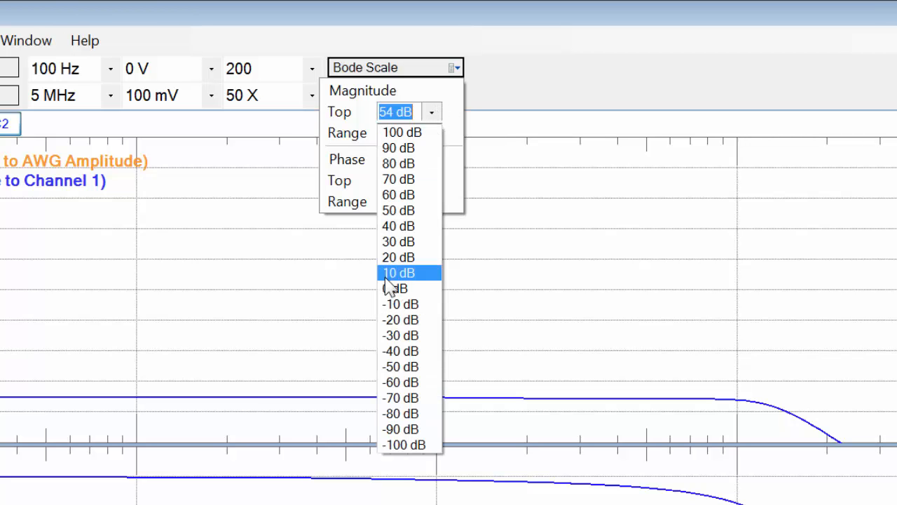
pyautogui.click(399, 272)
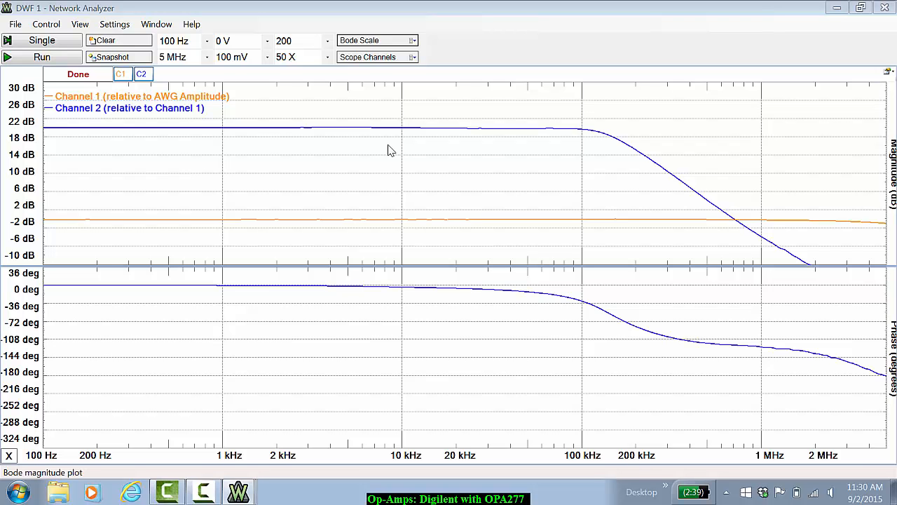
pyautogui.moveTo(167, 133)
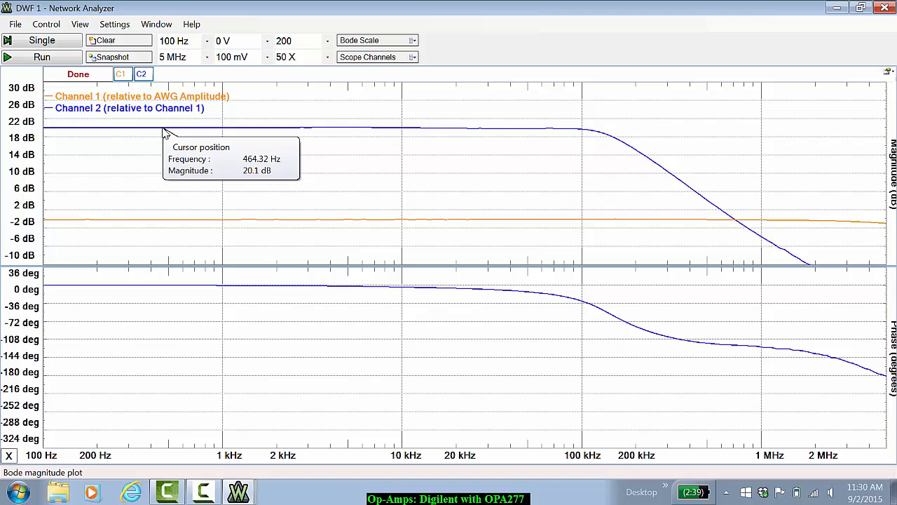
pyautogui.moveTo(186, 171)
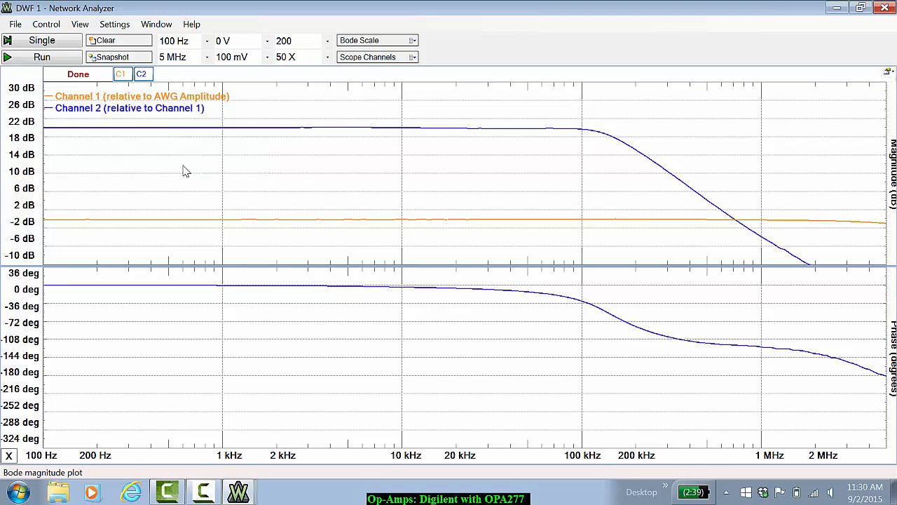
pyautogui.moveTo(571, 133)
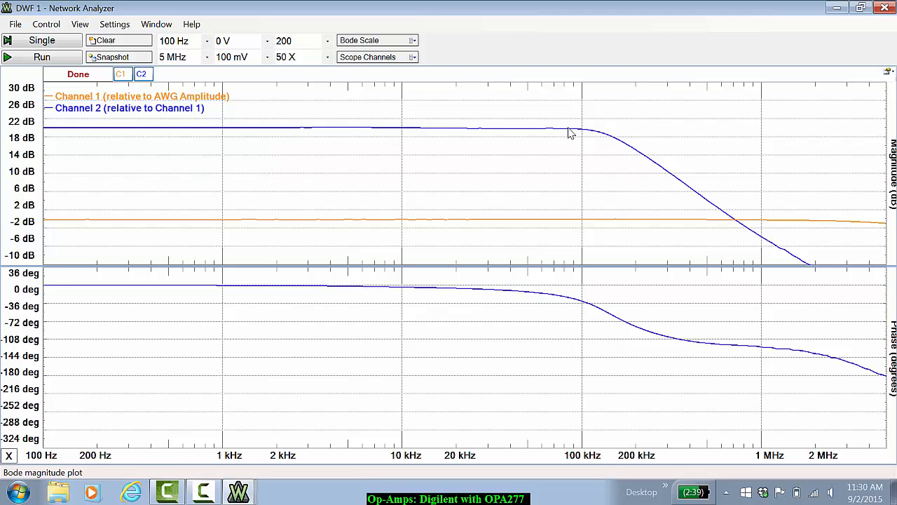
pyautogui.moveTo(680, 189)
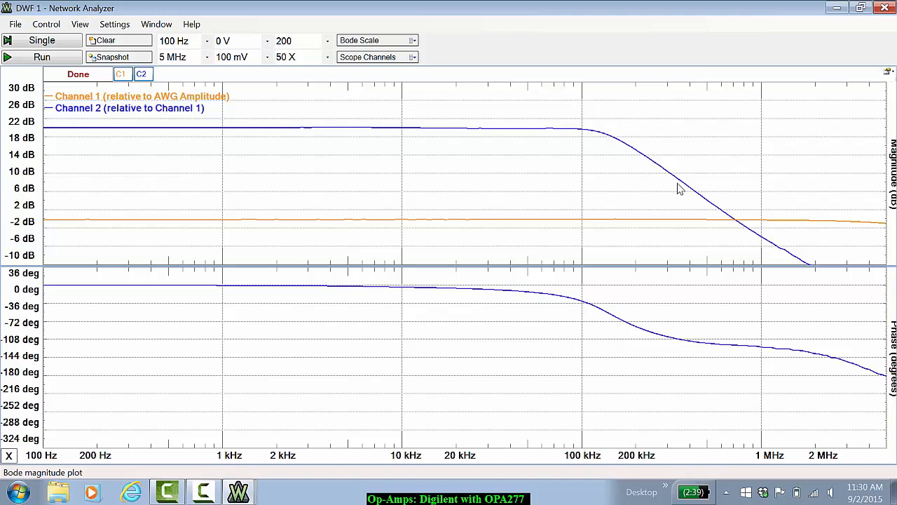
pyautogui.moveTo(602, 136)
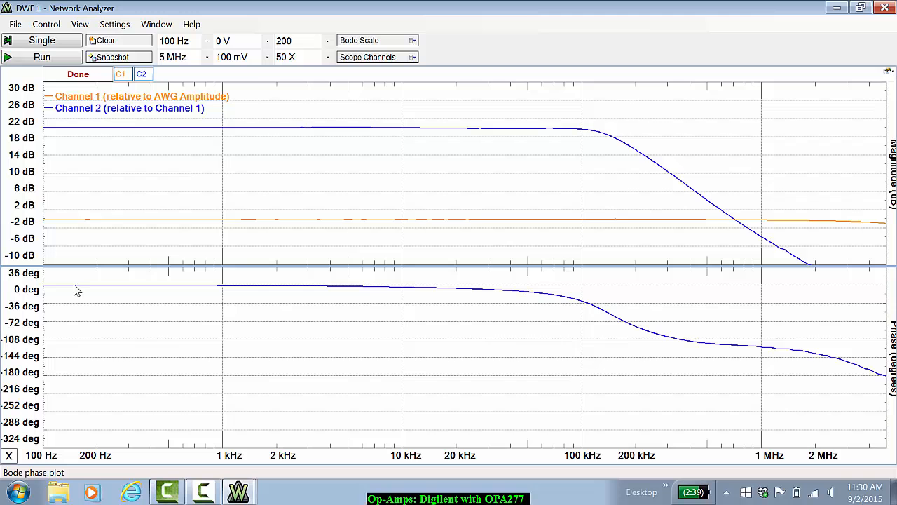
pyautogui.moveTo(405, 293)
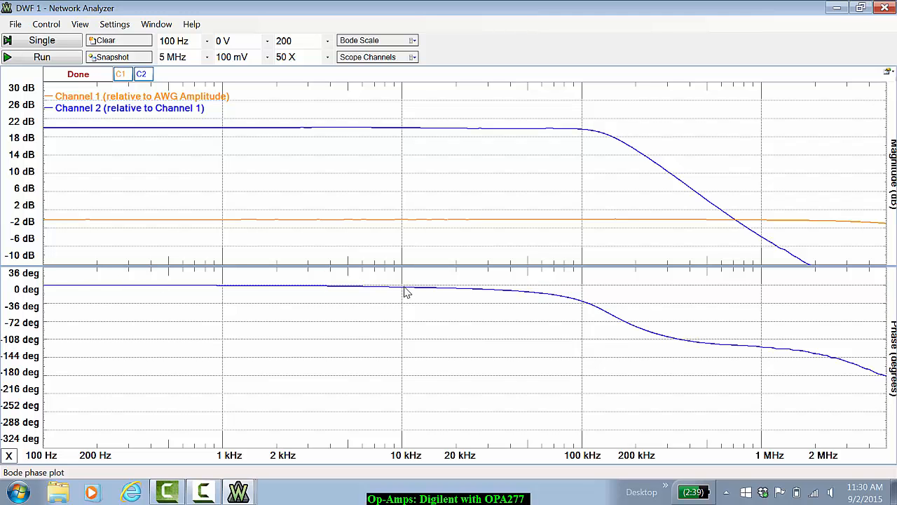
pyautogui.moveTo(522, 305)
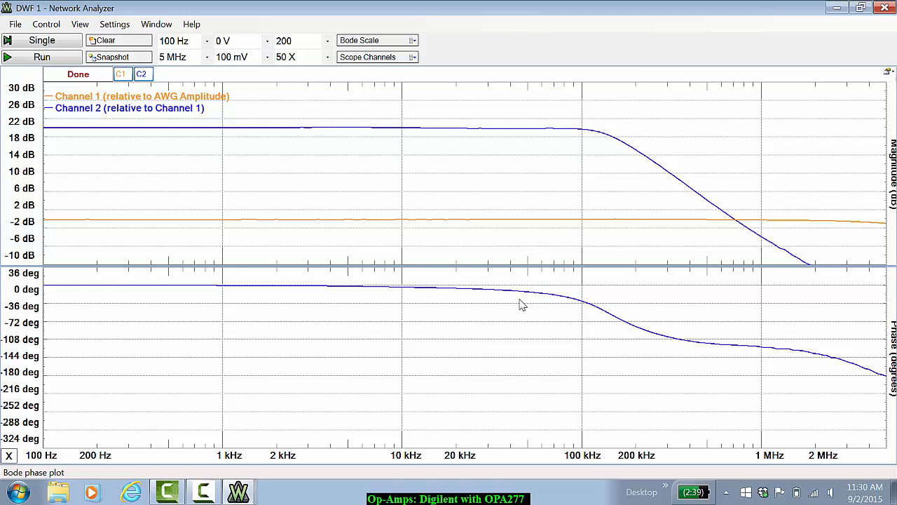
pyautogui.moveTo(781, 369)
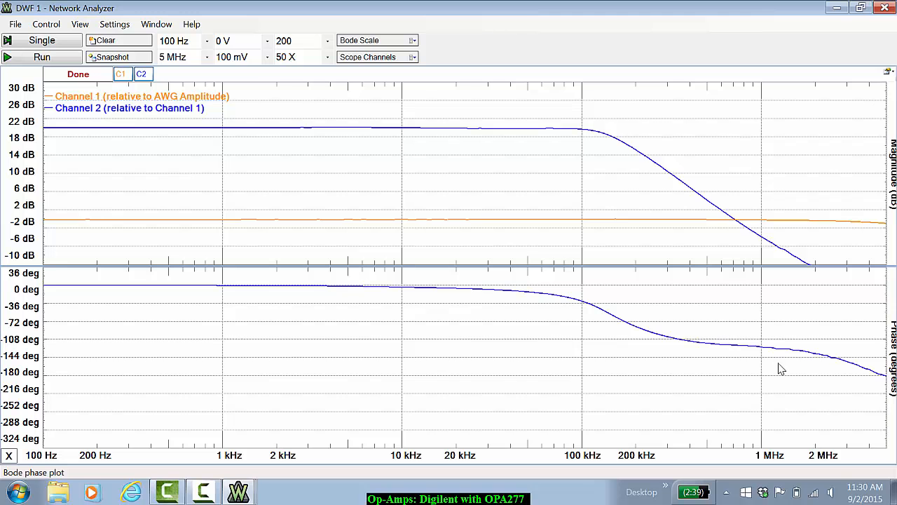
pyautogui.moveTo(583, 312)
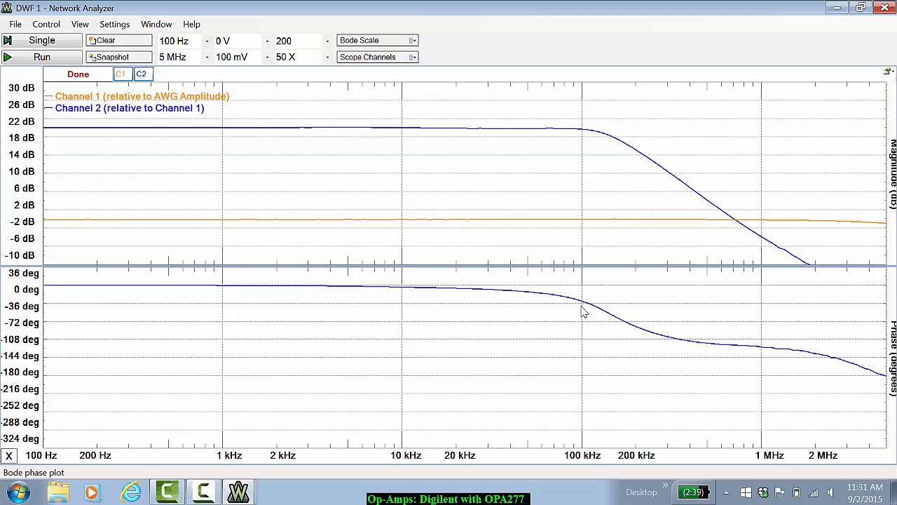
pyautogui.moveTo(840, 372)
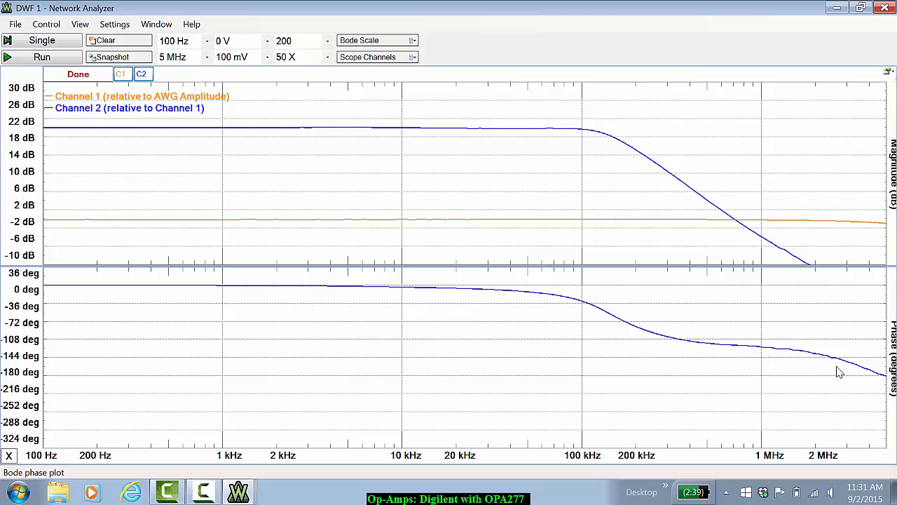
pyautogui.moveTo(861, 371)
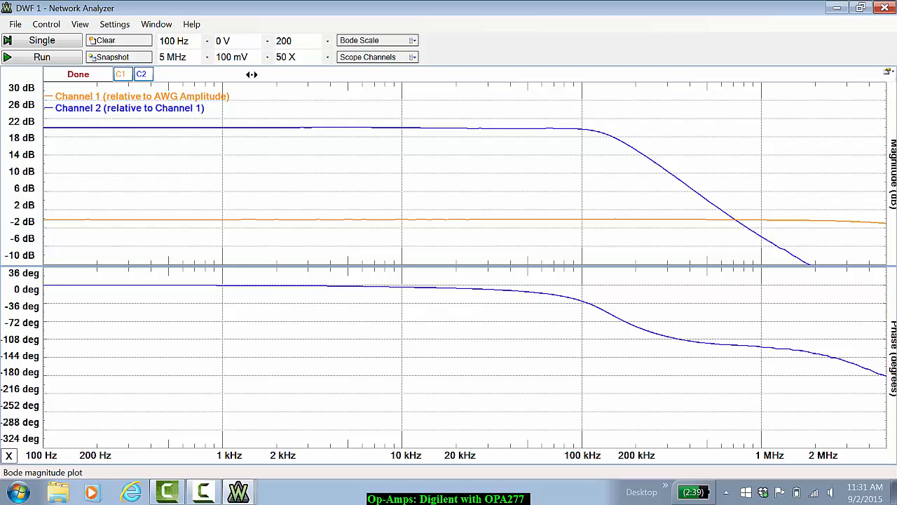
pyautogui.moveTo(116, 122)
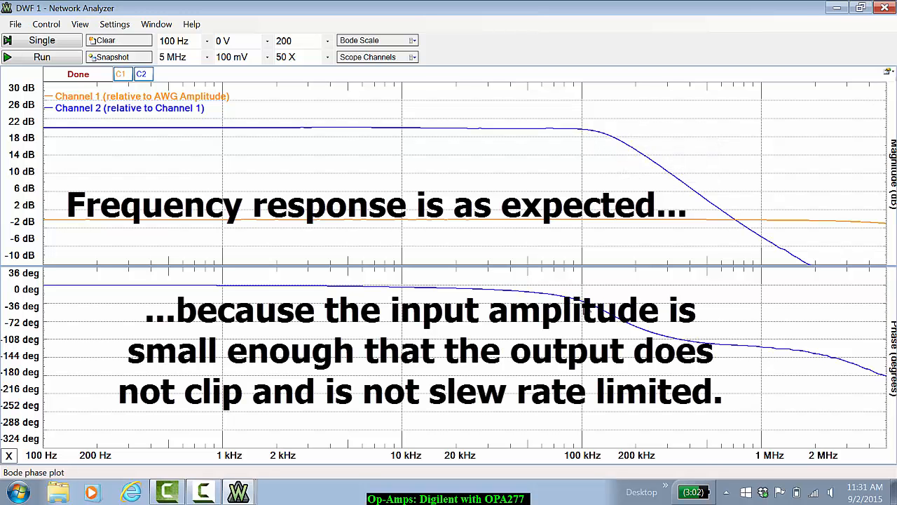
pyautogui.moveTo(600, 251)
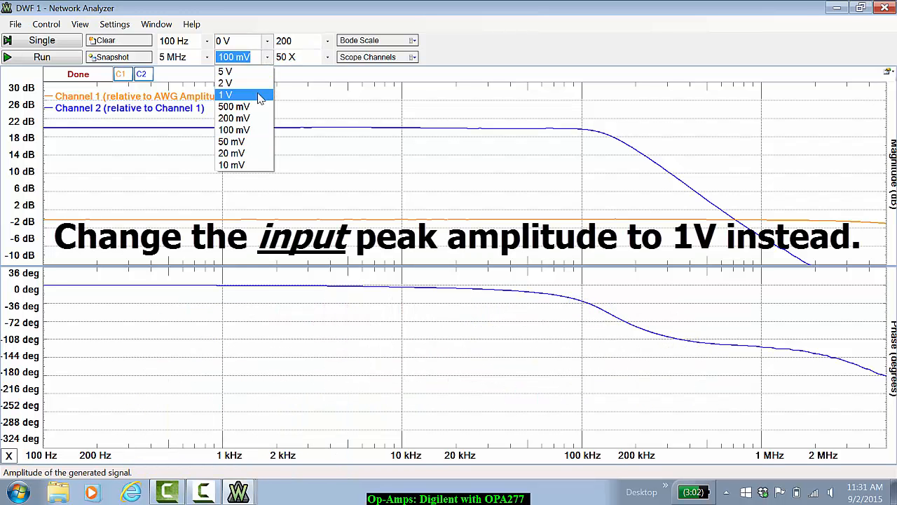
# - Choose a 1 V sweep amplitude and run a new Single sweep
pyautogui.click(225, 95)
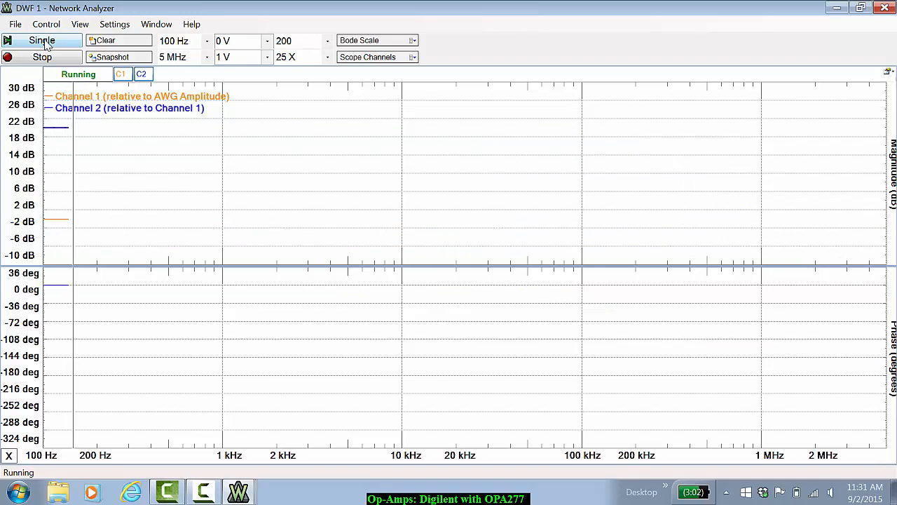
pyautogui.click(41, 39)
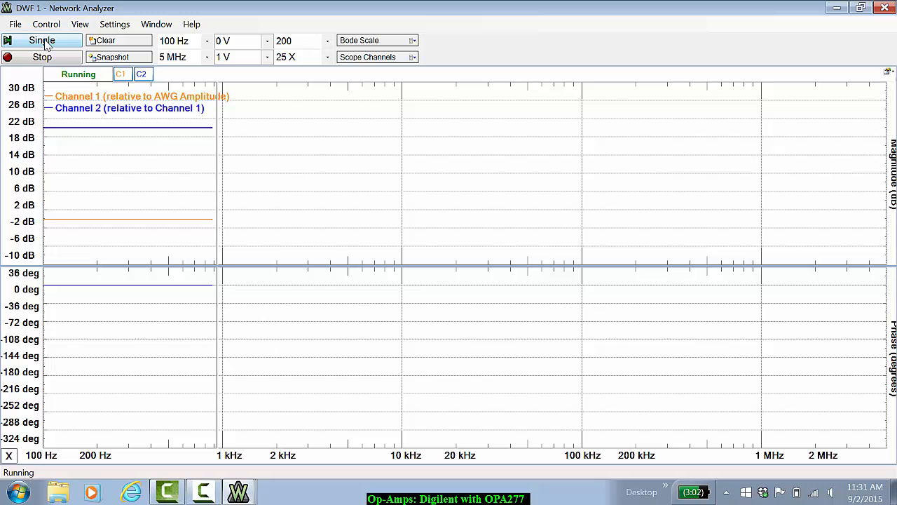
pyautogui.click(41, 40)
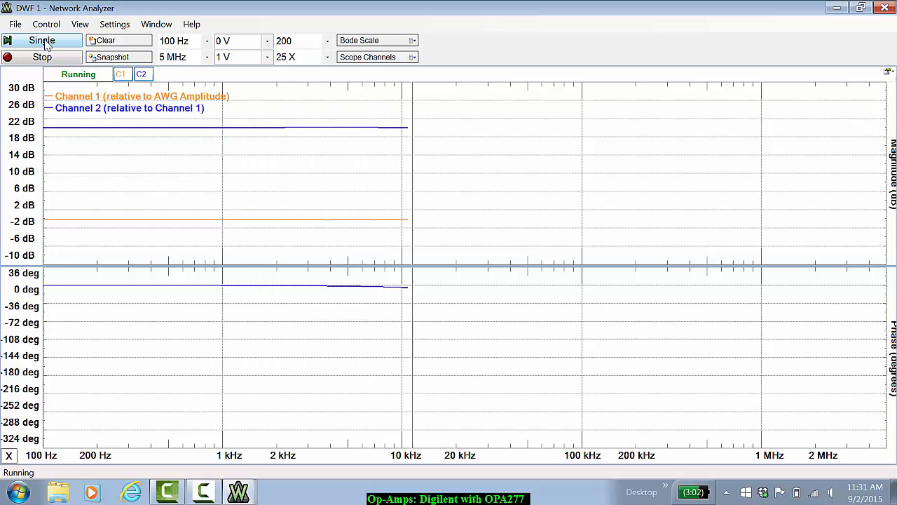
pyautogui.click(42, 40)
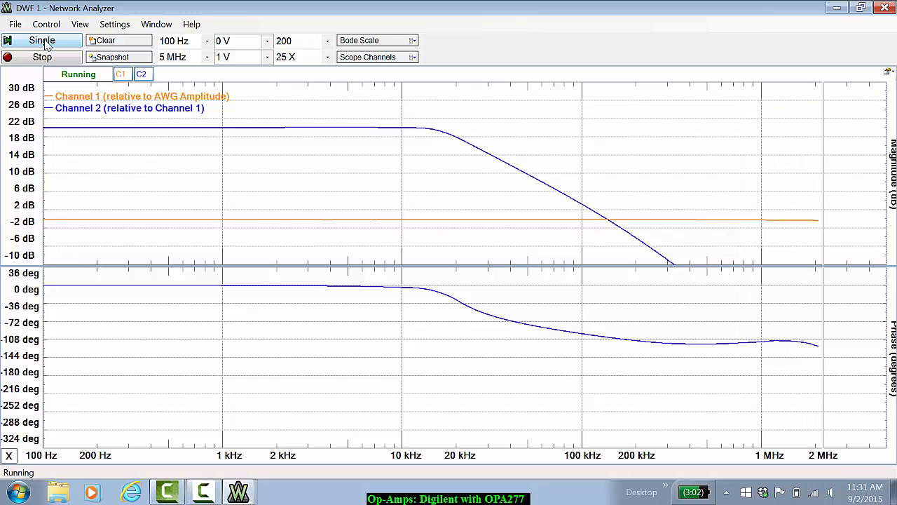
pyautogui.click(42, 40)
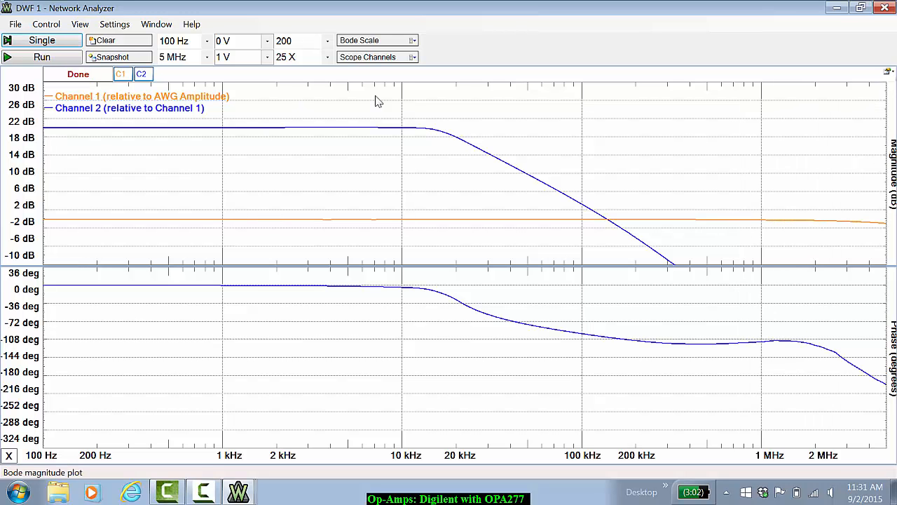
pyautogui.click(42, 40)
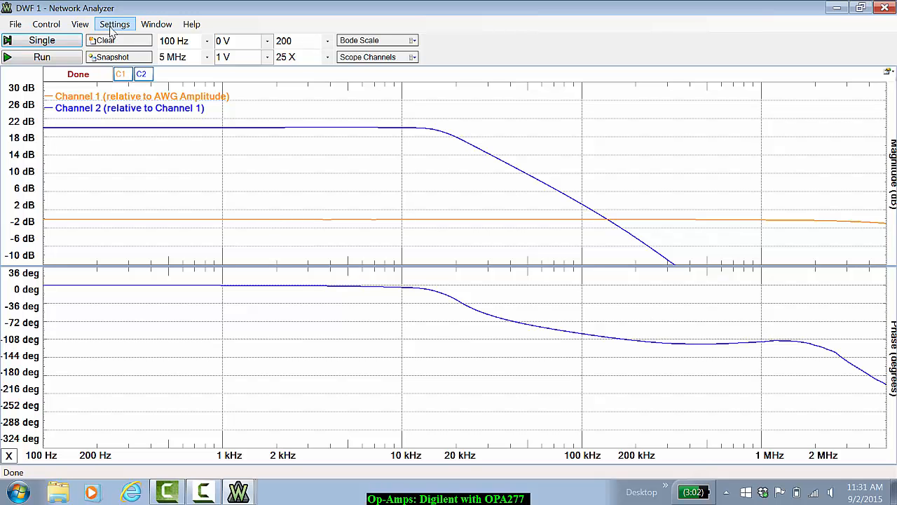
# - Add a Time plot showing channel 2 beside the Bode plots and re-sweep at 1 V
pyautogui.click(80, 24)
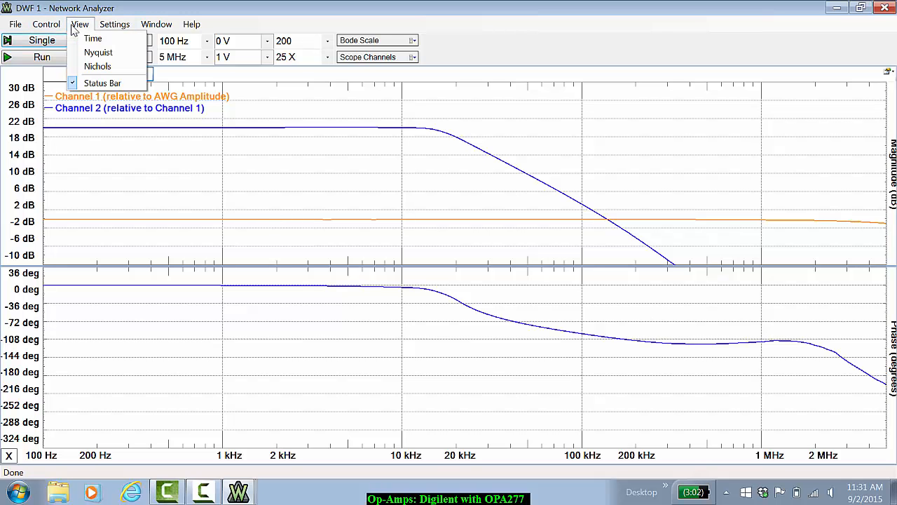
pyautogui.click(92, 38)
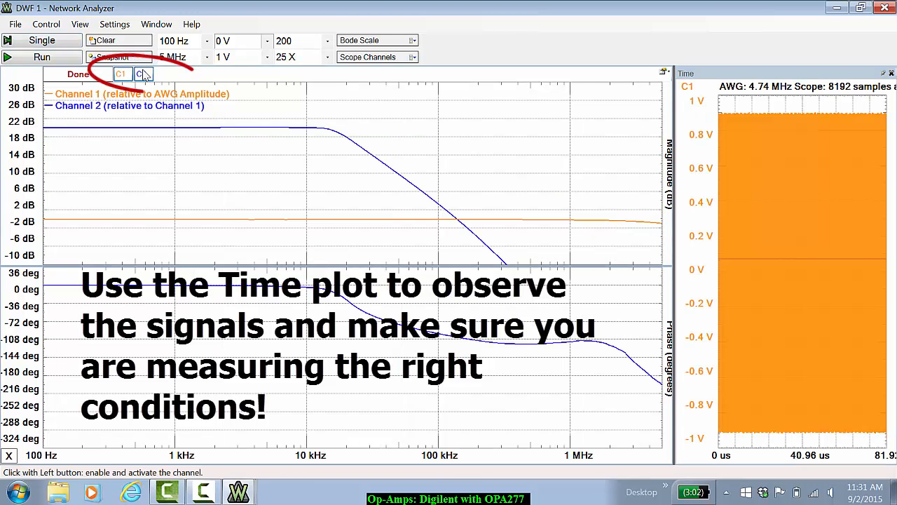
pyautogui.click(142, 74)
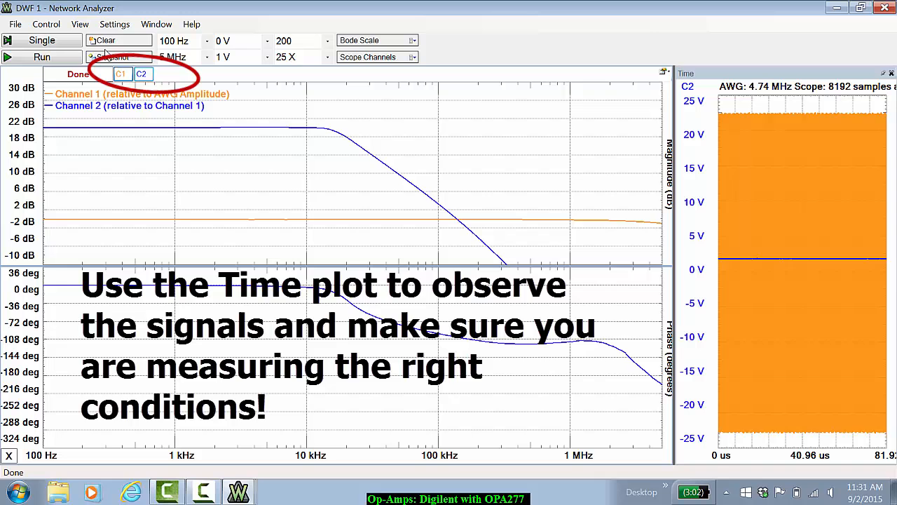
pyautogui.click(42, 40)
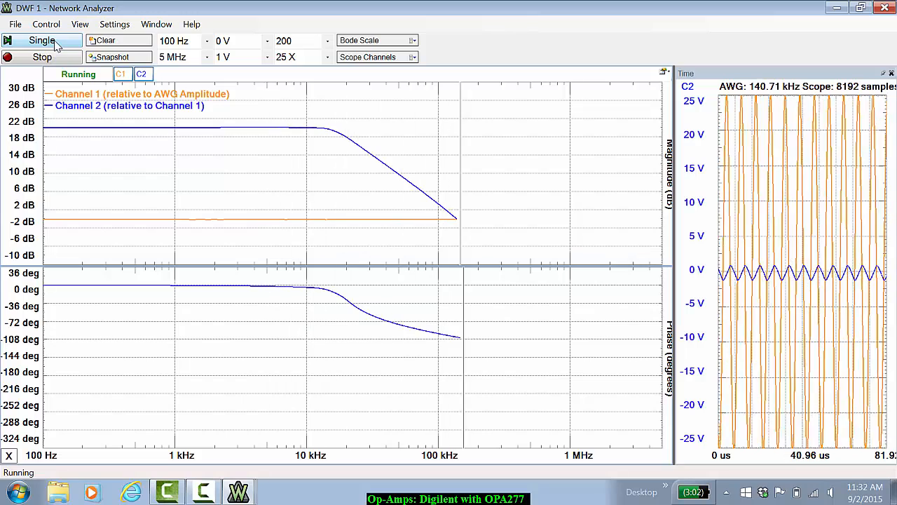
pyautogui.click(41, 40)
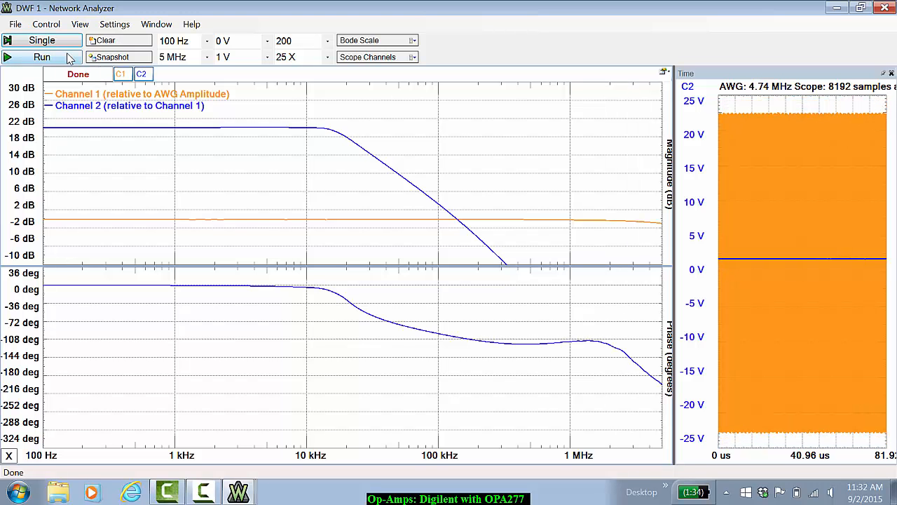
# - Run a single network-analyzer sweep with the input amplitude set to 100 mV
pyautogui.click(239, 57)
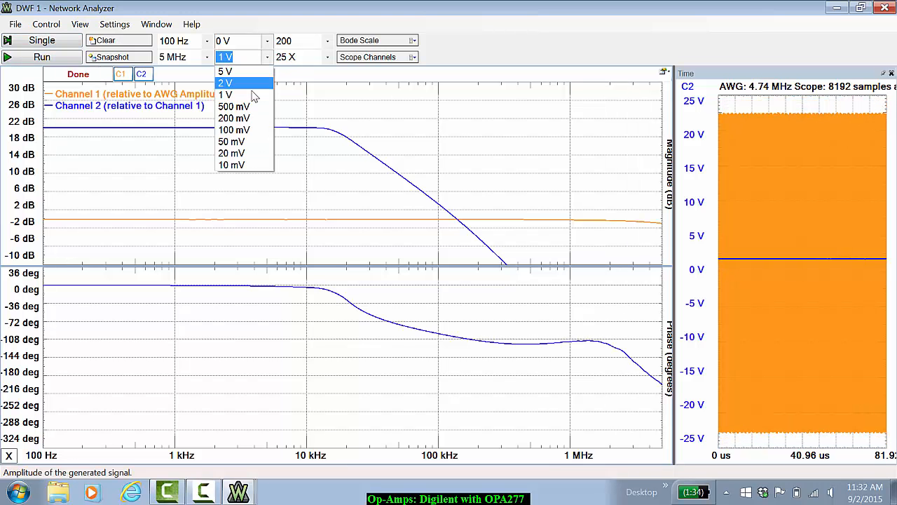
pyautogui.moveTo(234, 130)
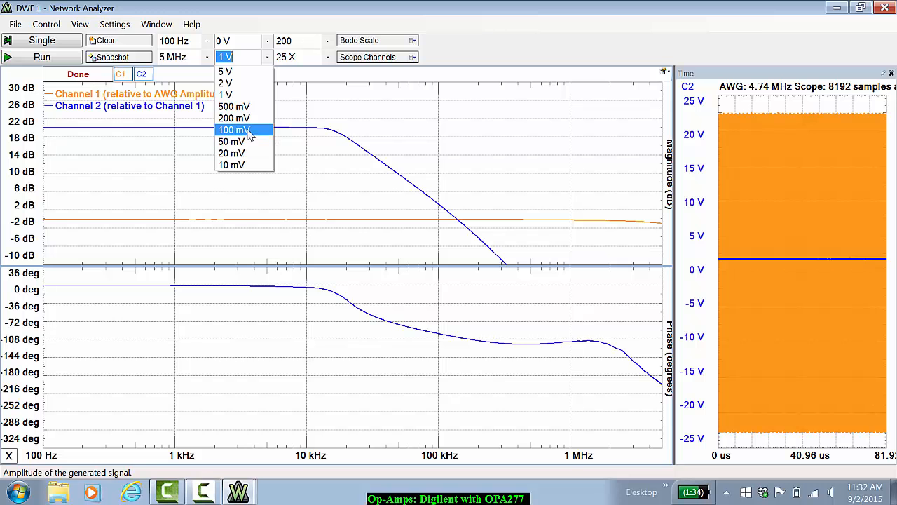
pyautogui.click(232, 129)
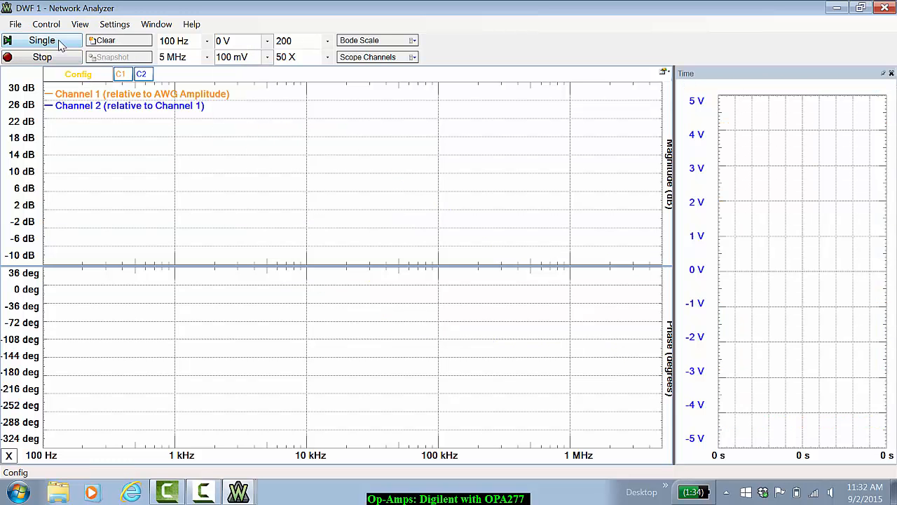
pyautogui.click(41, 40)
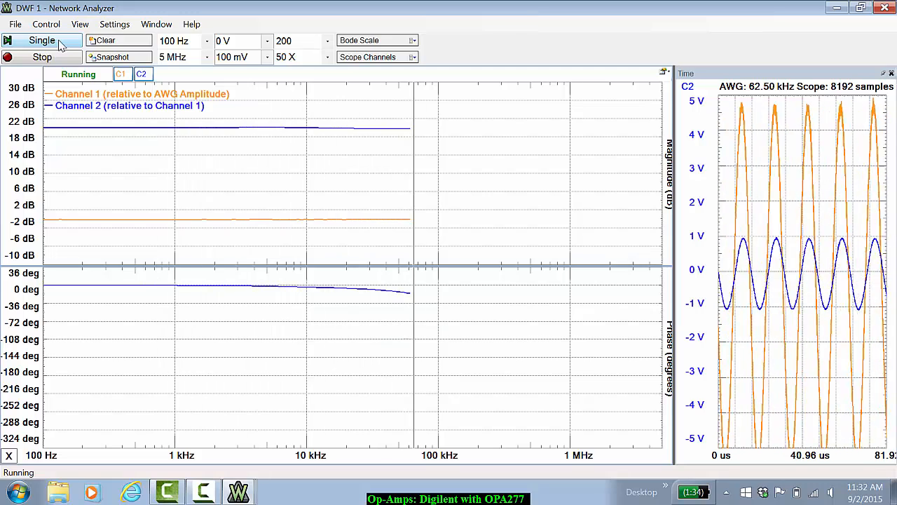
pyautogui.click(41, 40)
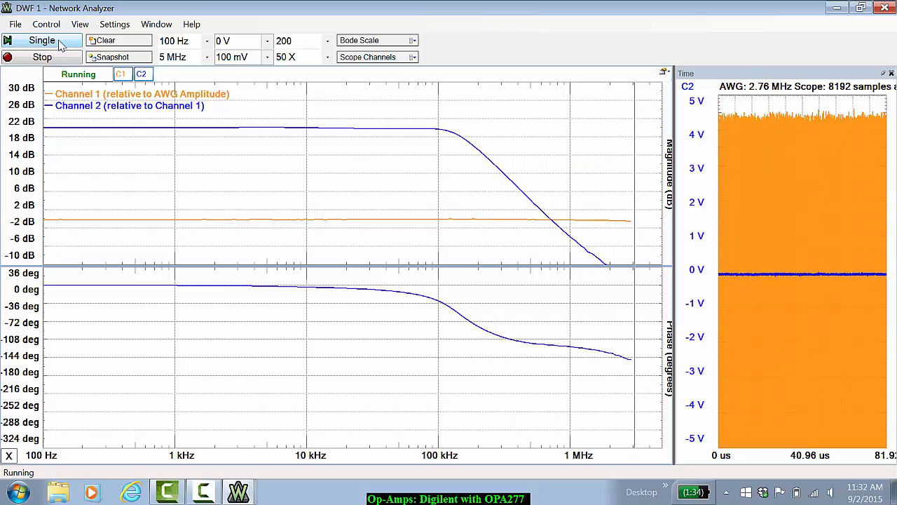
pyautogui.click(238, 56)
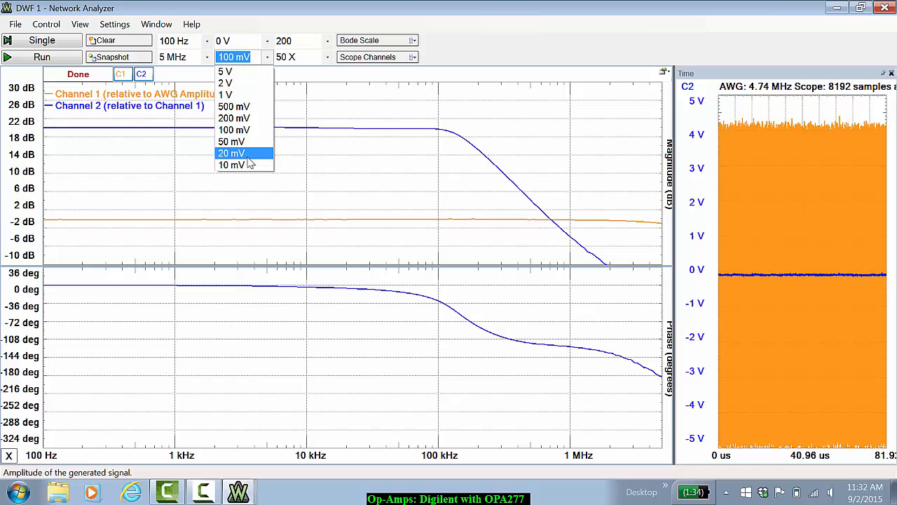
# - Change the input amplitude to 20 mV for a new sweep
pyautogui.click(231, 153)
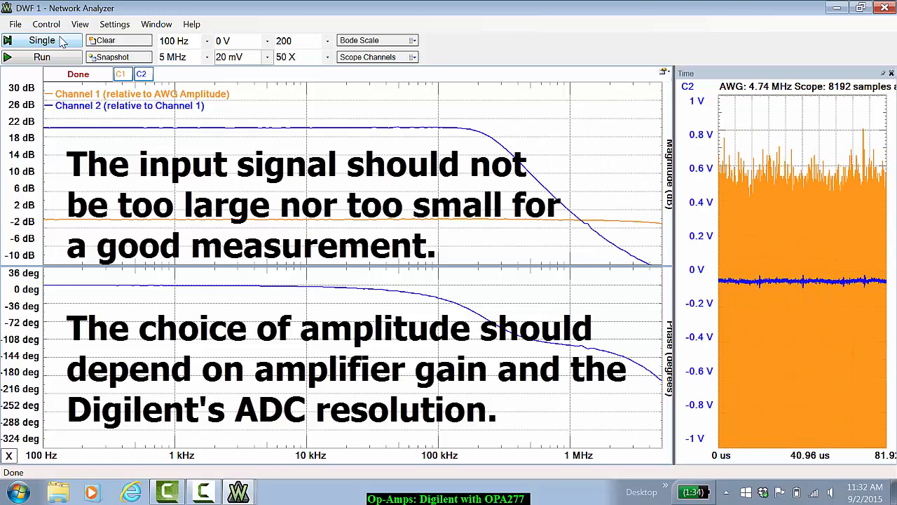
pyautogui.click(231, 56)
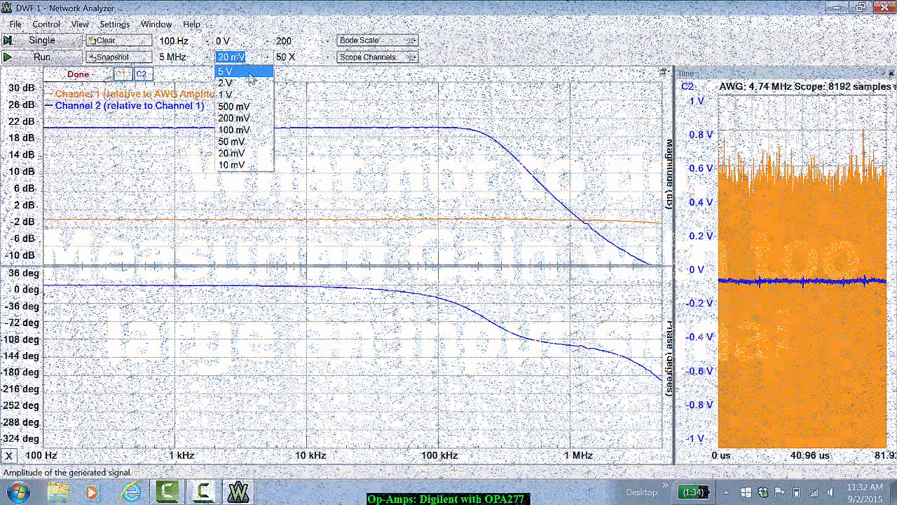
pyautogui.moveTo(226, 83)
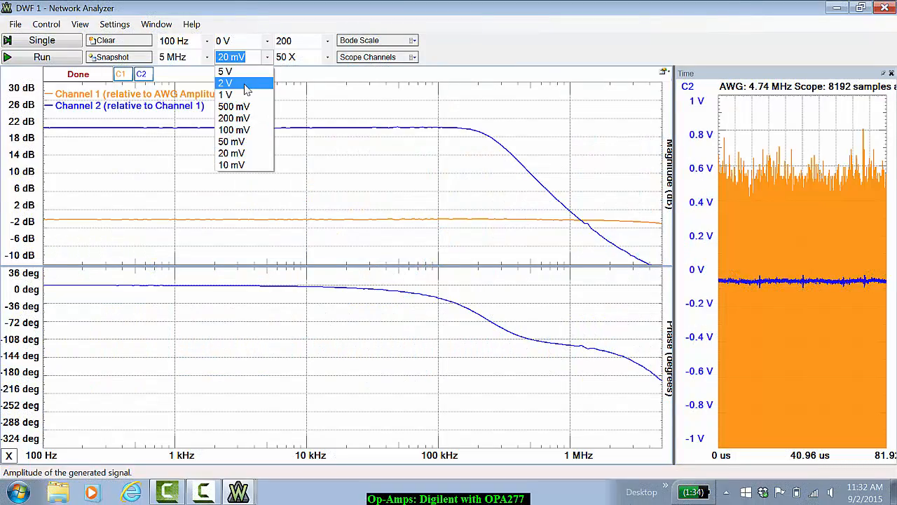
# - Sweep the OPA277 at 2 V input amplitude, showing about 16.5 dB gain
pyautogui.click(225, 83)
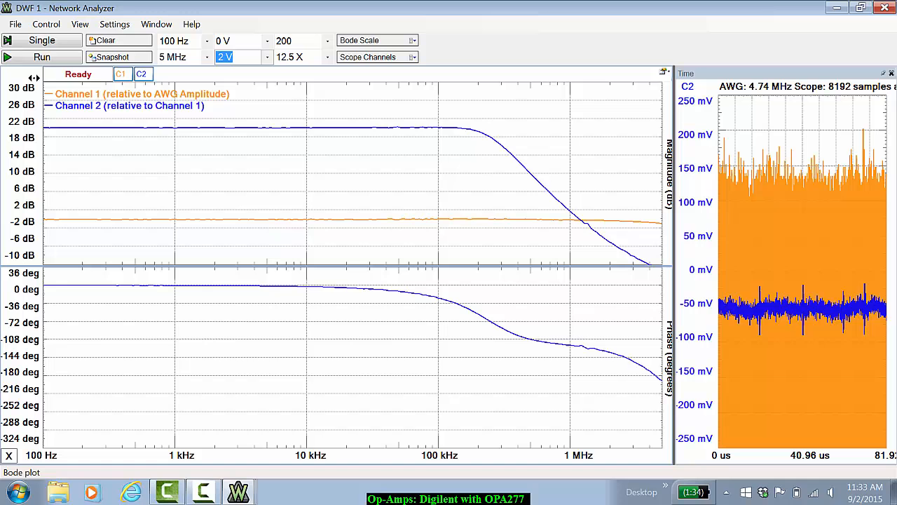
pyautogui.click(41, 40)
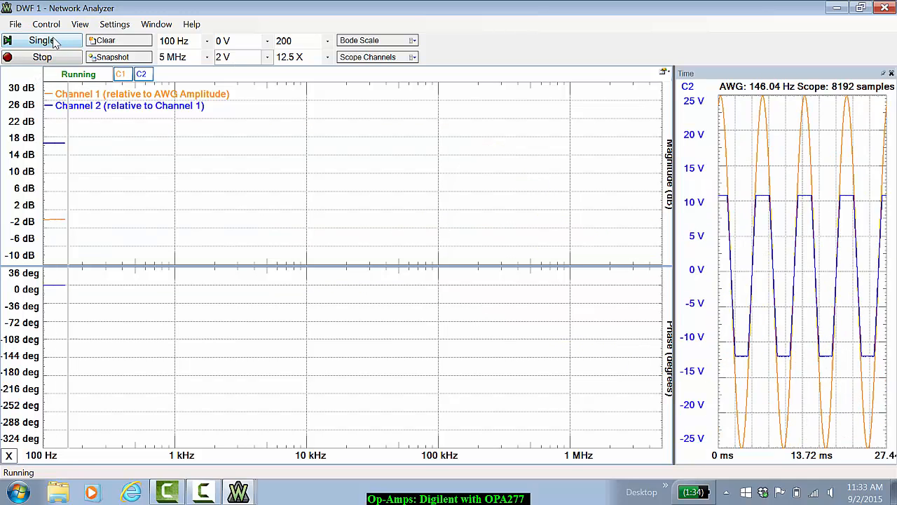
pyautogui.click(41, 40)
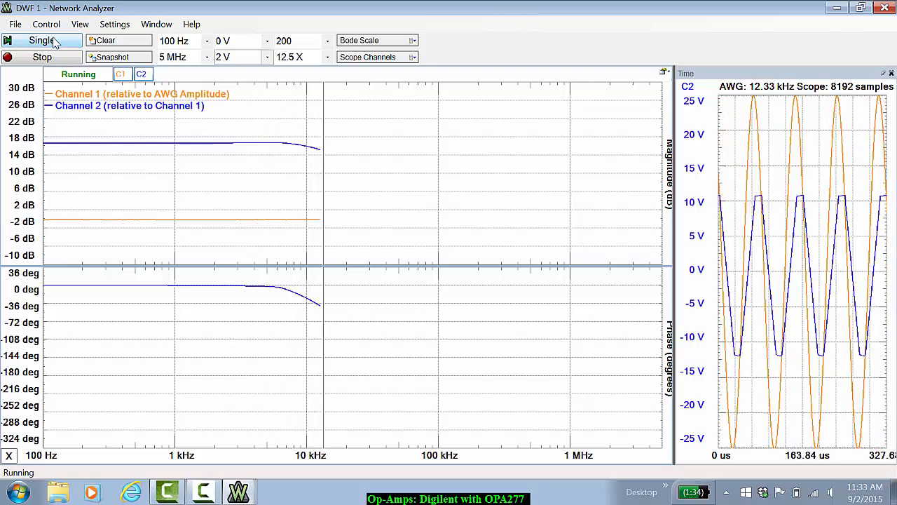
pyautogui.click(41, 40)
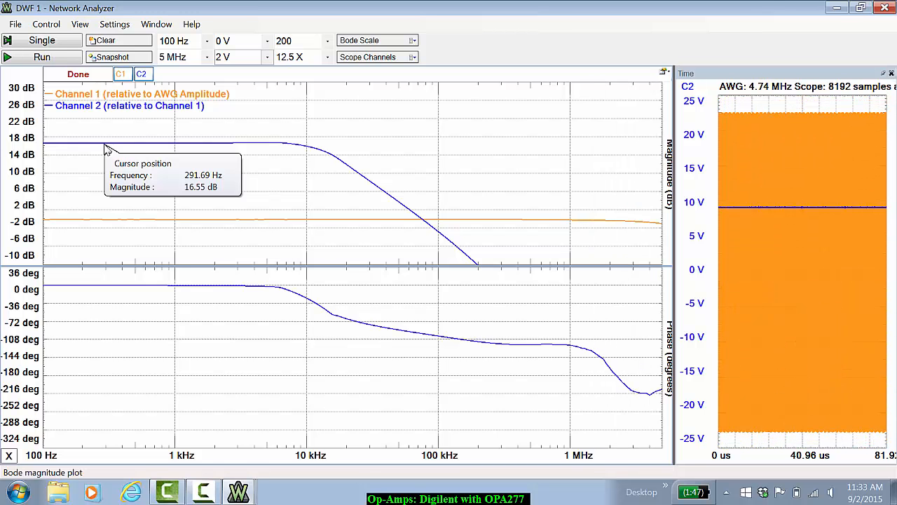
pyautogui.moveTo(188, 127)
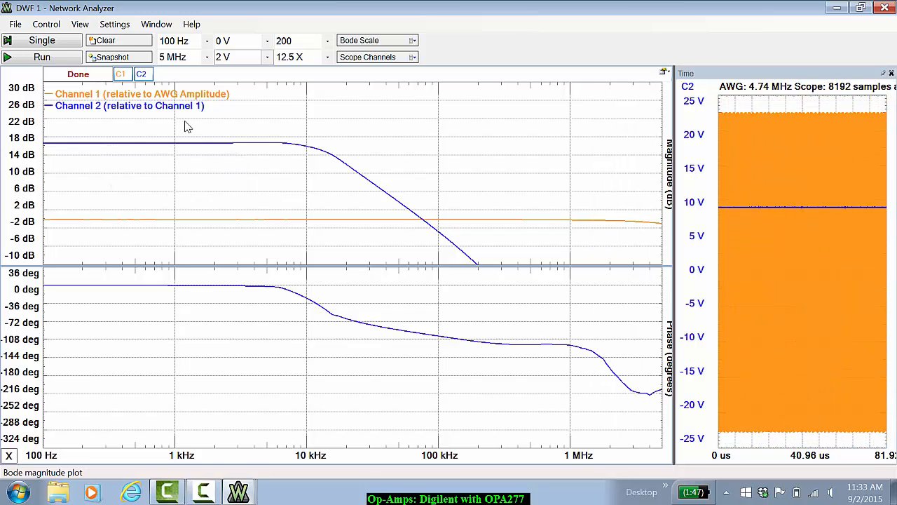